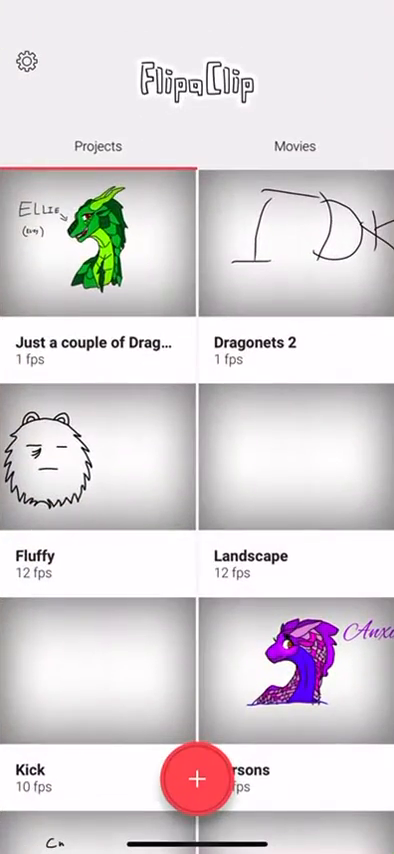
- Start a new FlipaClip animation project with the frame rate picker at 12 fps
scroll(down, 3)
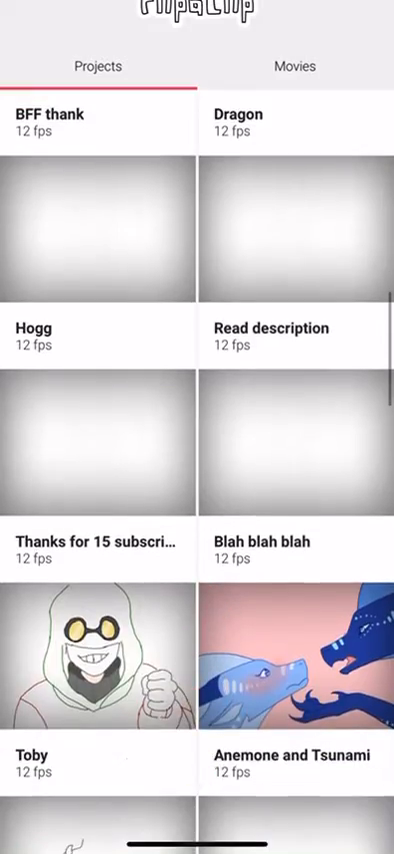
scroll(down, 3)
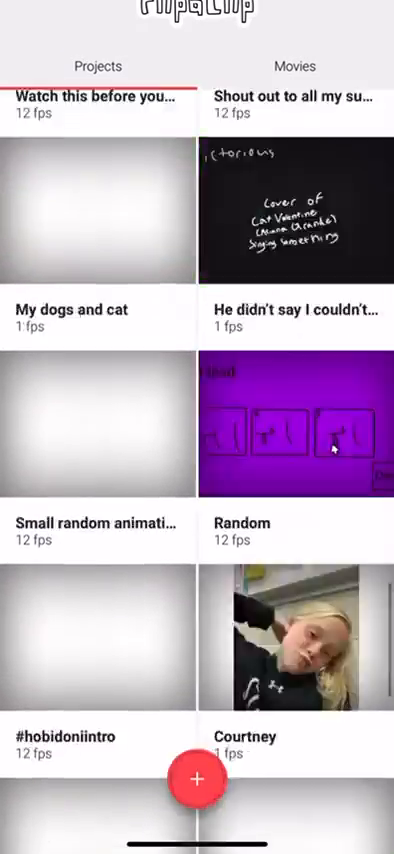
click(196, 779)
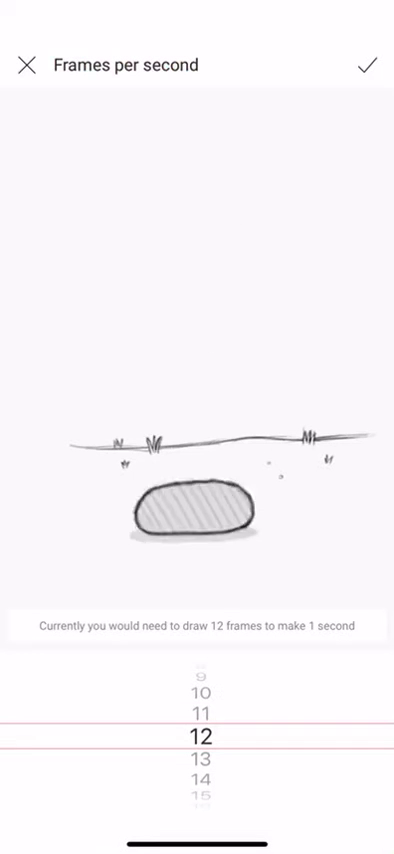
- Create the 12-fps 'Drawing' project and add a video from the device library
click(369, 63)
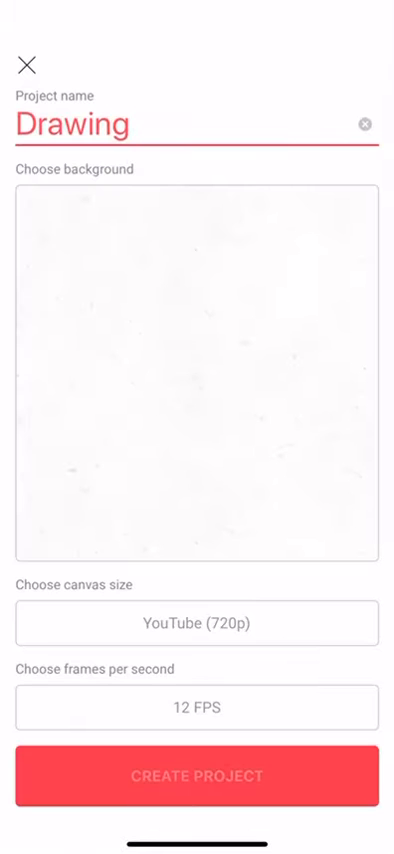
click(197, 777)
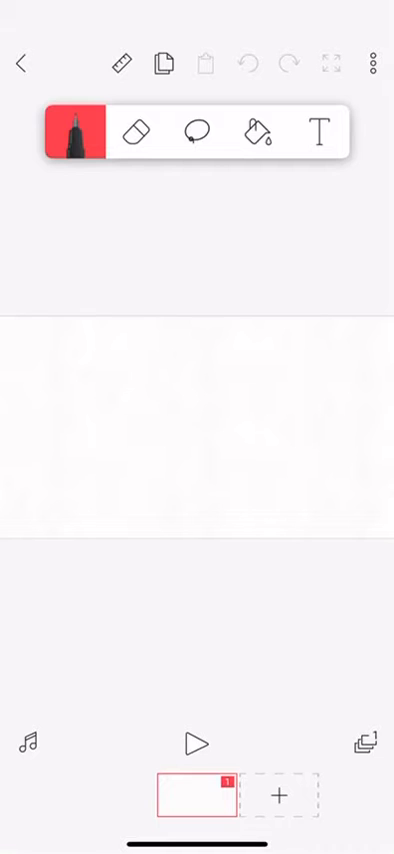
click(372, 63)
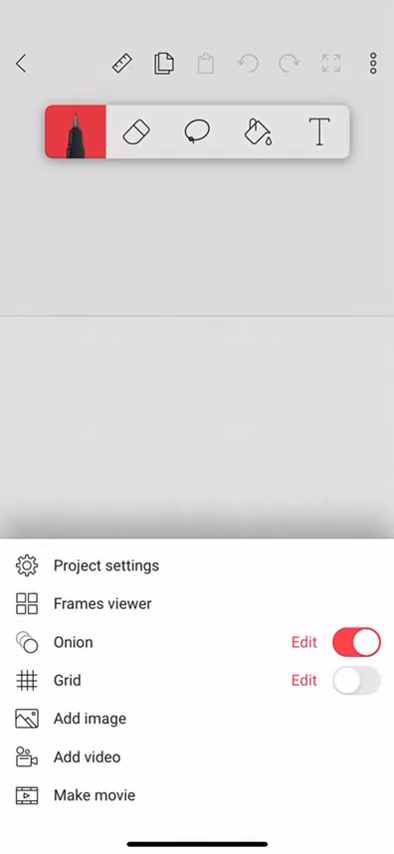
click(90, 757)
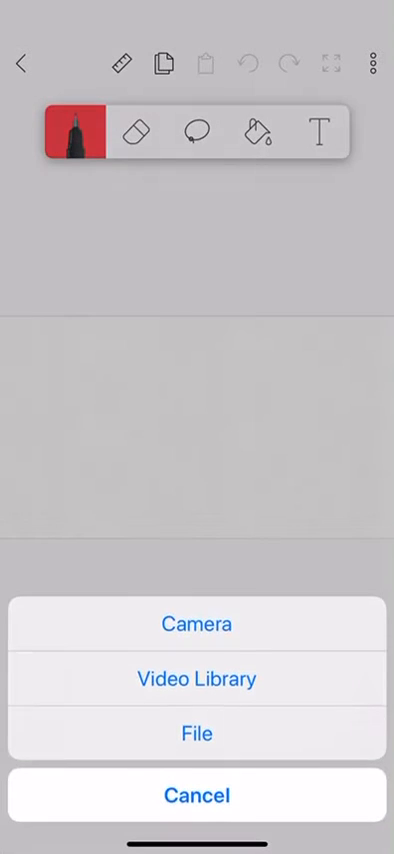
click(197, 679)
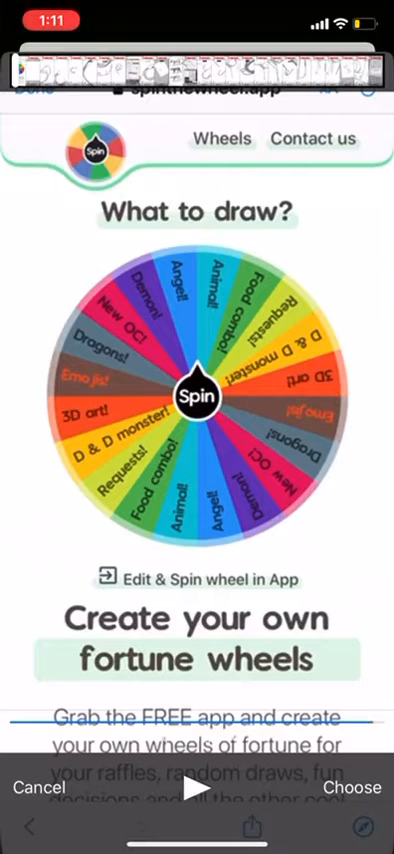
- Choose the spin-the-wheel recording and confirm the video import
click(351, 787)
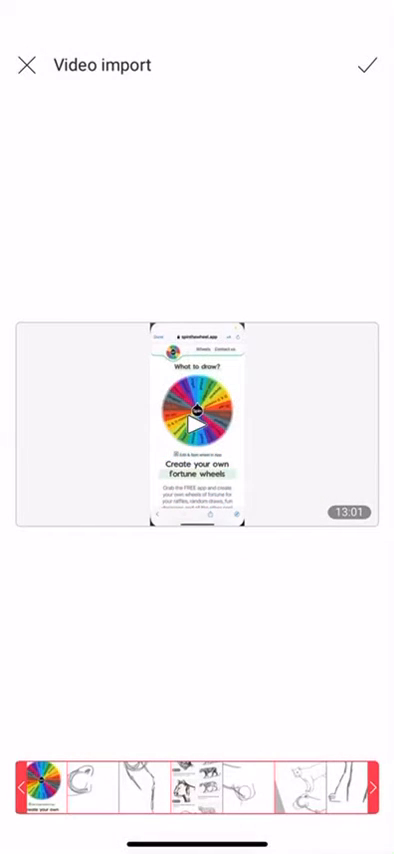
click(24, 64)
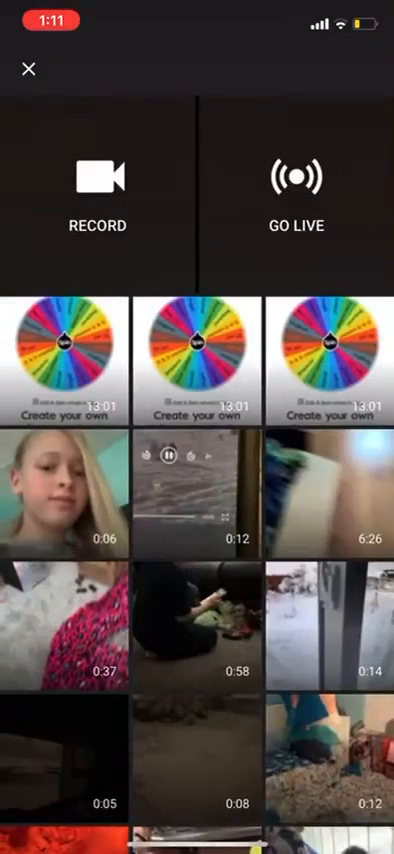
- Select the 13:01 video and title it 'Drawing part one!!!!!'
click(69, 357)
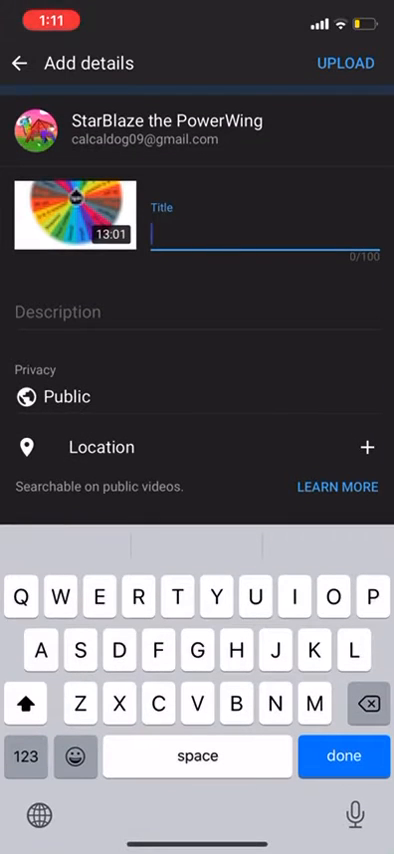
text(Drawing part)
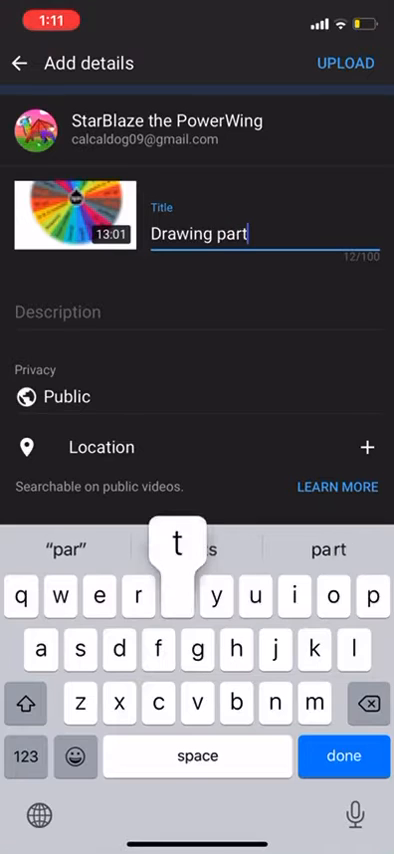
text(one)
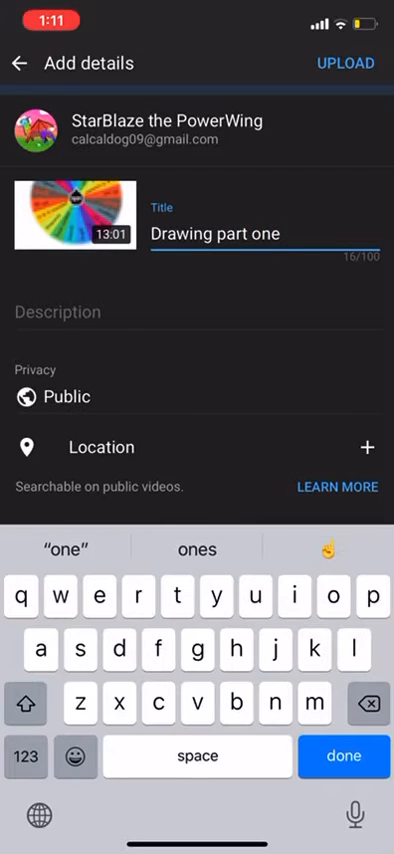
text(!!!!!)
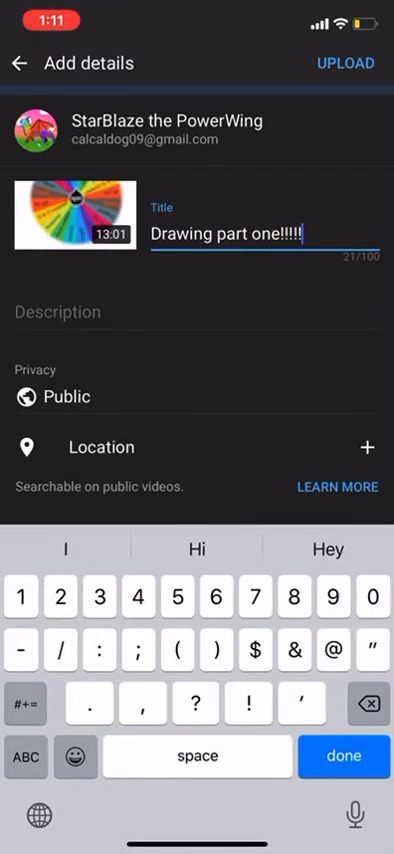
- Write a description beginning 'Part one of drawing!' that mentions the spin-the-wheel channel
click(197, 311)
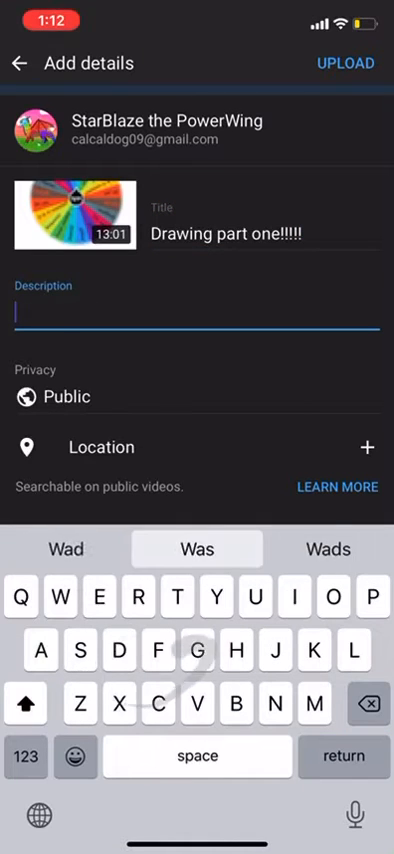
text(Each inches rich)
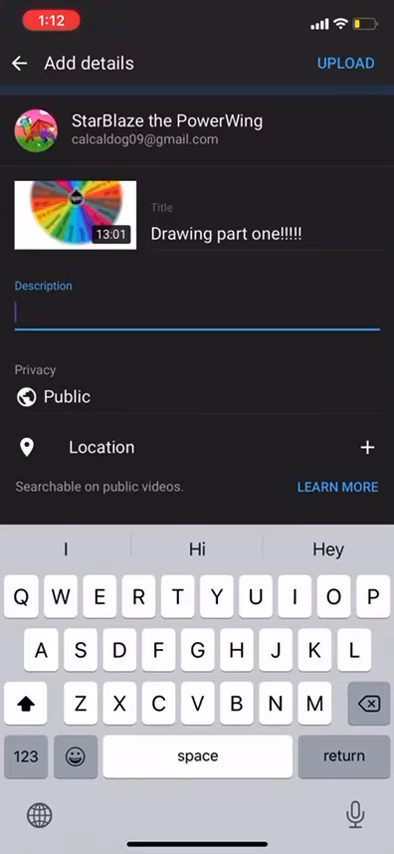
text(Part)
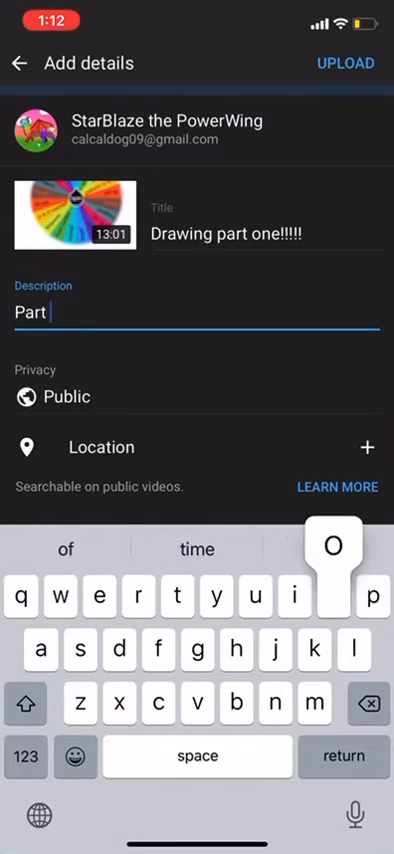
text(one of drawing!)
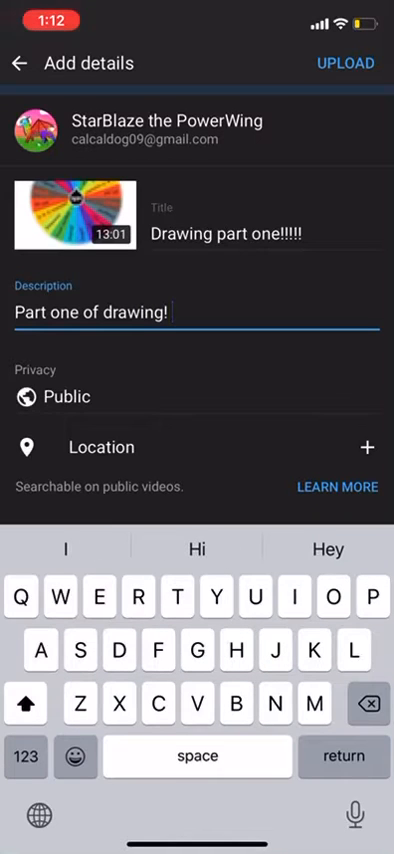
text(Spin)
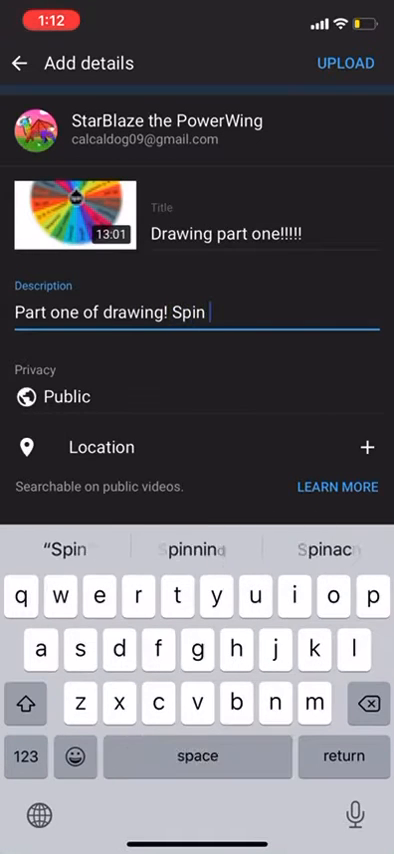
text(the well ch)
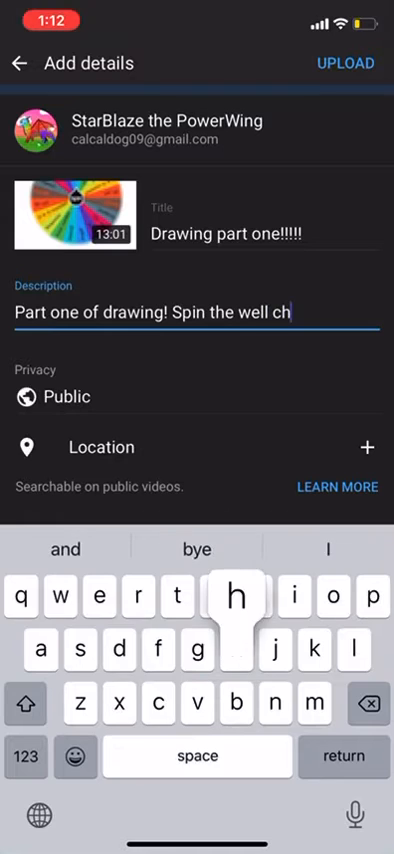
text(ann)
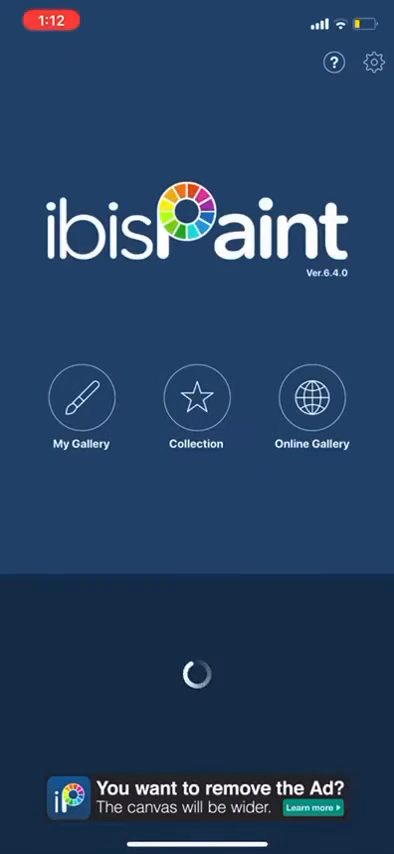
- Open the cougar sketch and draw the front leg, undoing and redrawing bad strokes
click(82, 404)
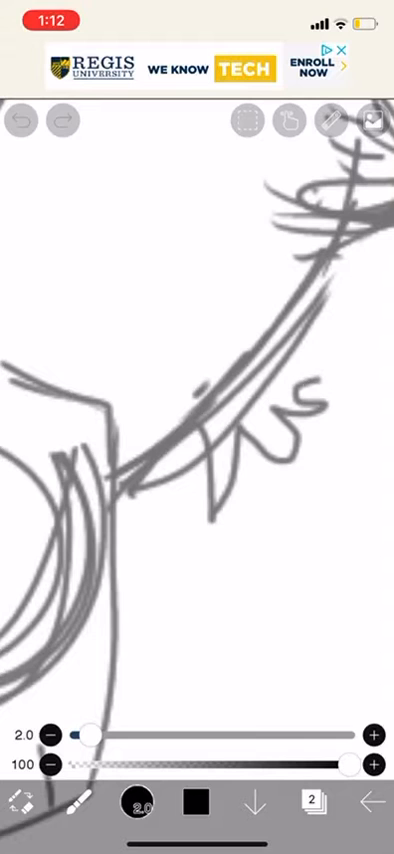
click(21, 119)
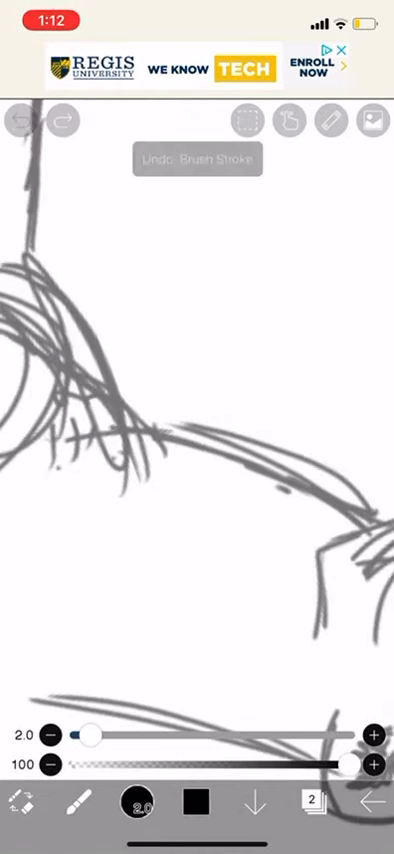
click(19, 120)
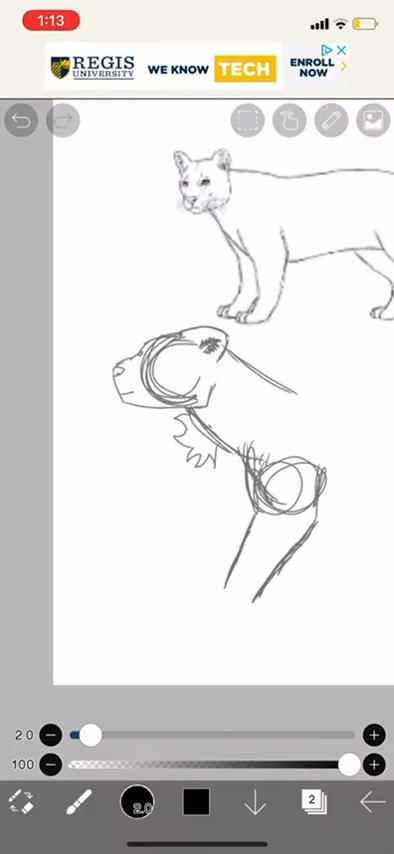
click(21, 120)
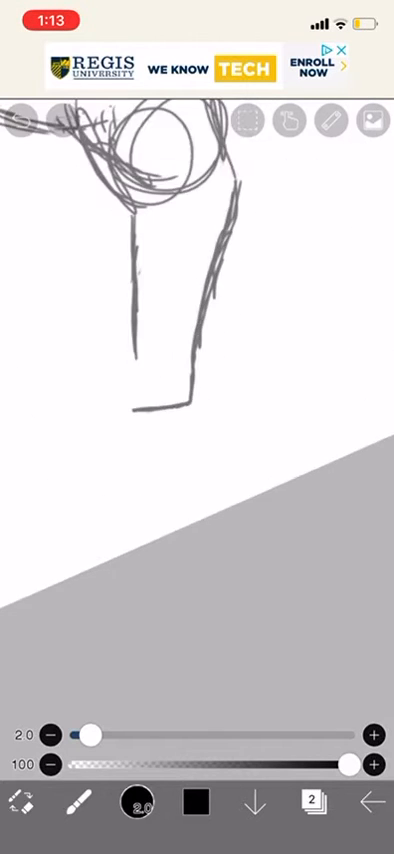
click(20, 123)
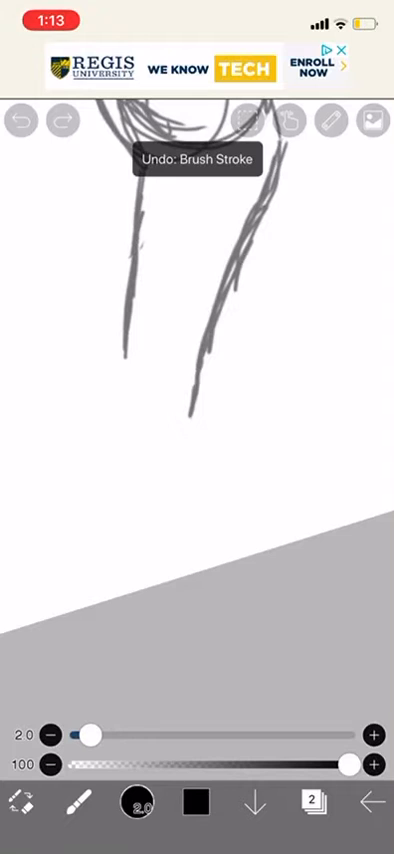
click(26, 120)
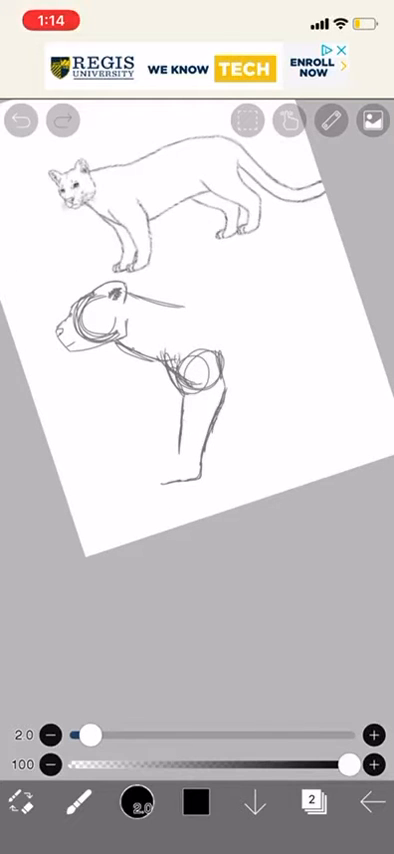
- Reshape the curved outline section, undoing the unwanted stroke and partly redrawing it
click(23, 120)
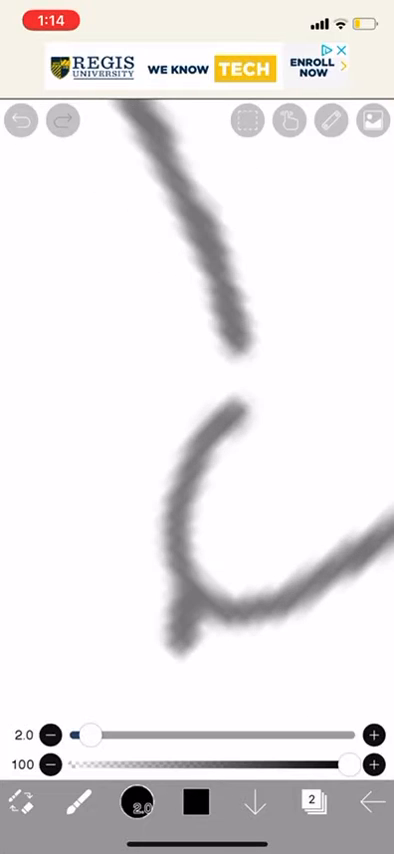
click(20, 120)
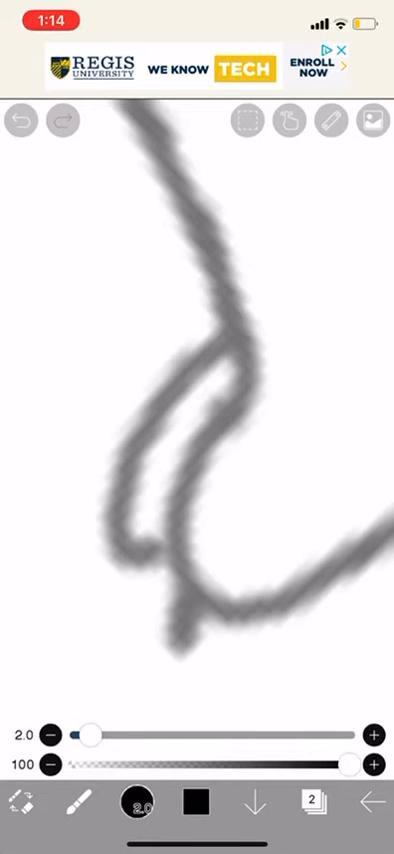
click(20, 120)
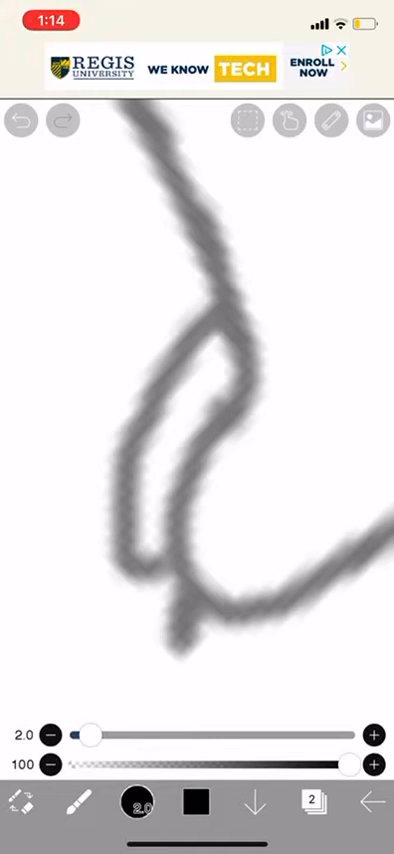
click(20, 121)
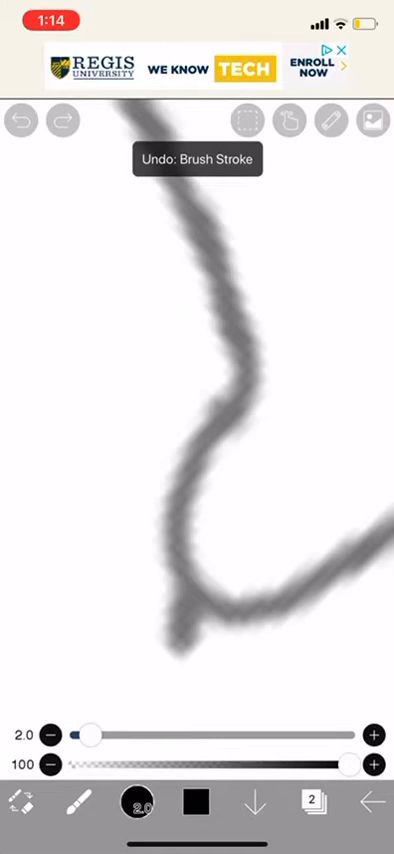
click(22, 118)
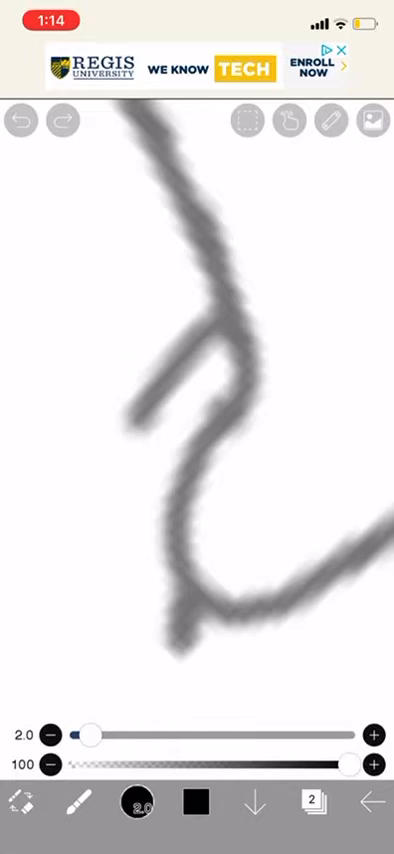
click(20, 121)
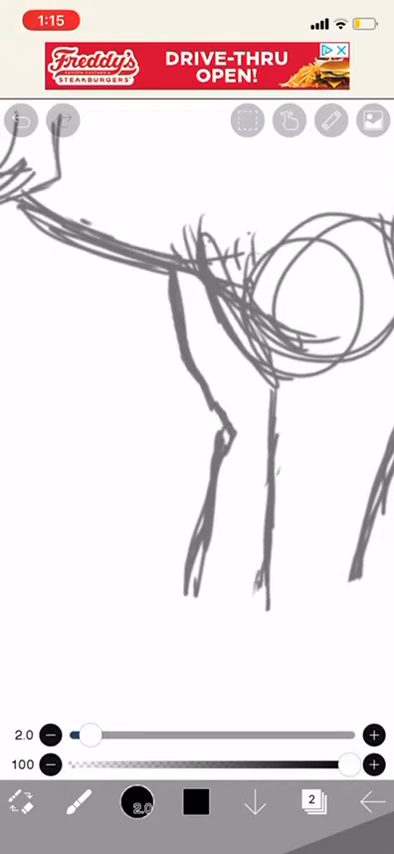
- Draw the second front leg below the shoulder circles, undoing a stray stroke
click(20, 124)
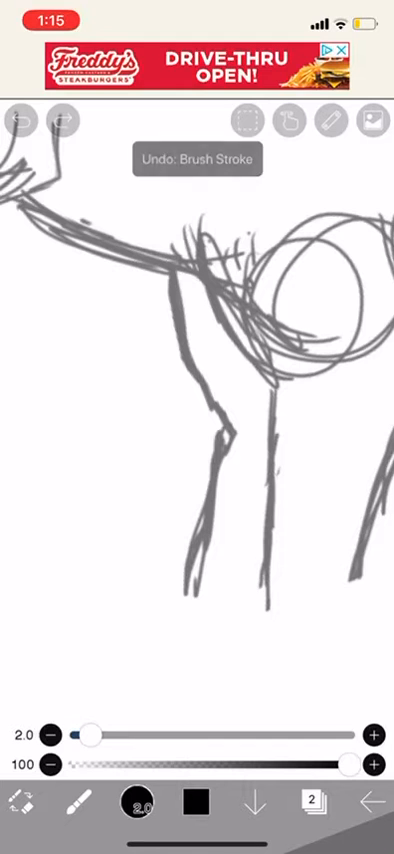
click(20, 124)
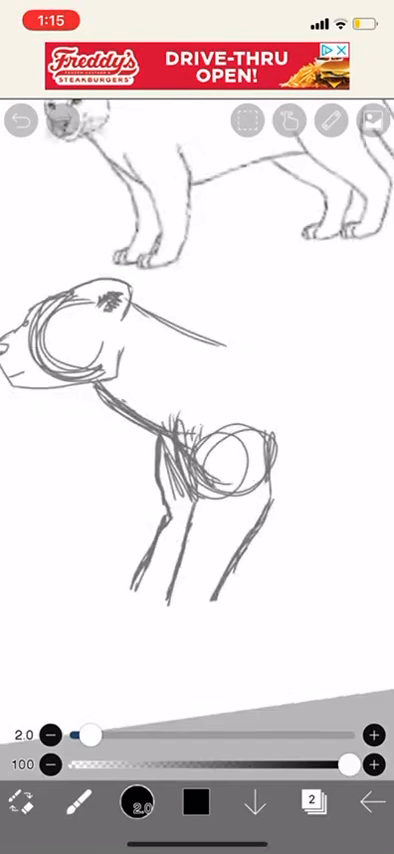
- Draw the back line from the shoulder circles to the rear and begin the hind leg
click(22, 121)
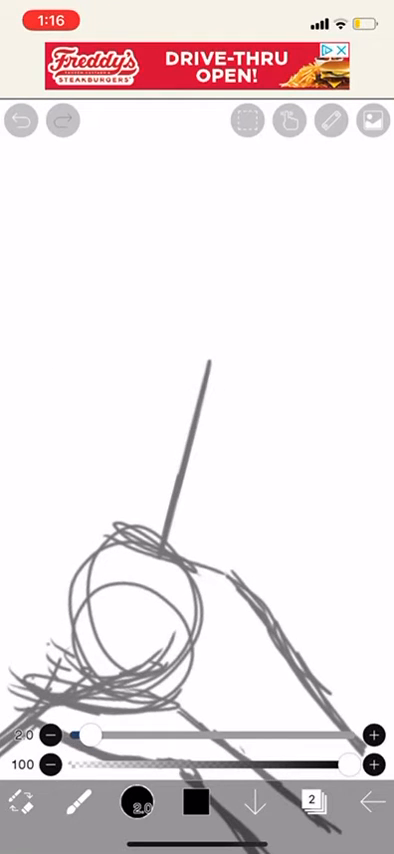
click(20, 120)
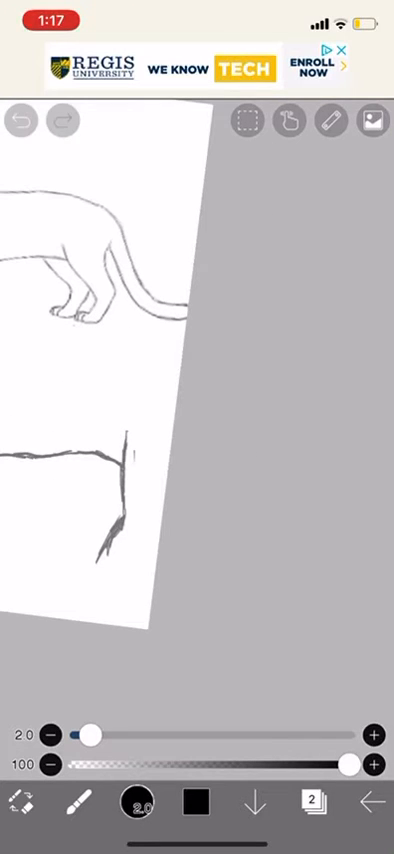
- Draw the rough hind leg at the back line's end, undoing a bad stroke
click(20, 119)
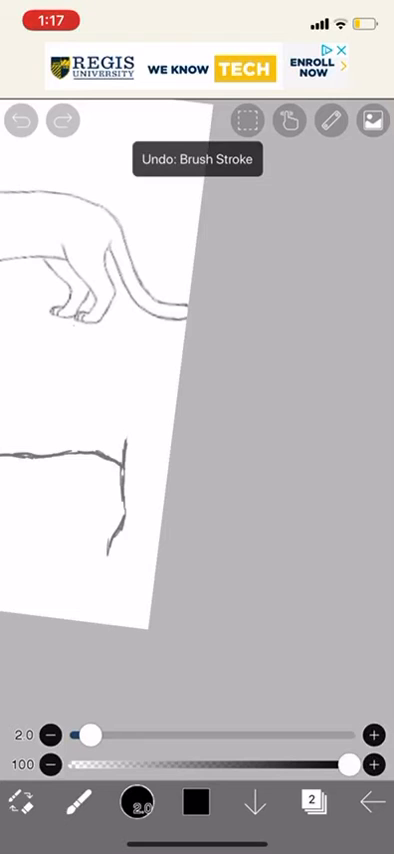
click(22, 121)
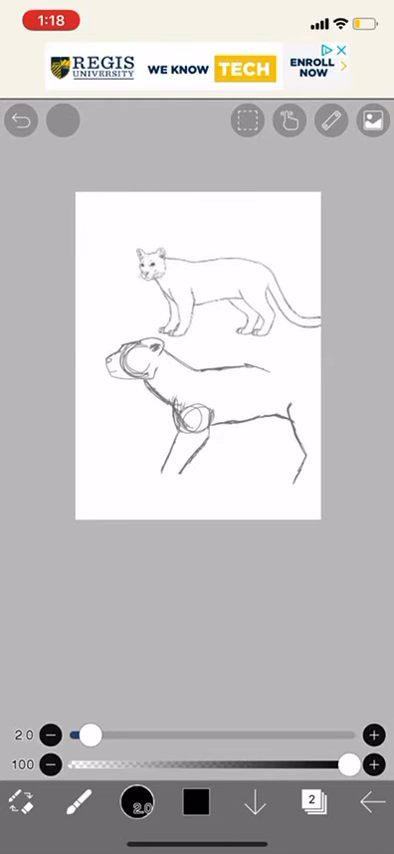
- Trim the hind leg with the eraser and sketch furry strokes shaping the haunch
click(20, 119)
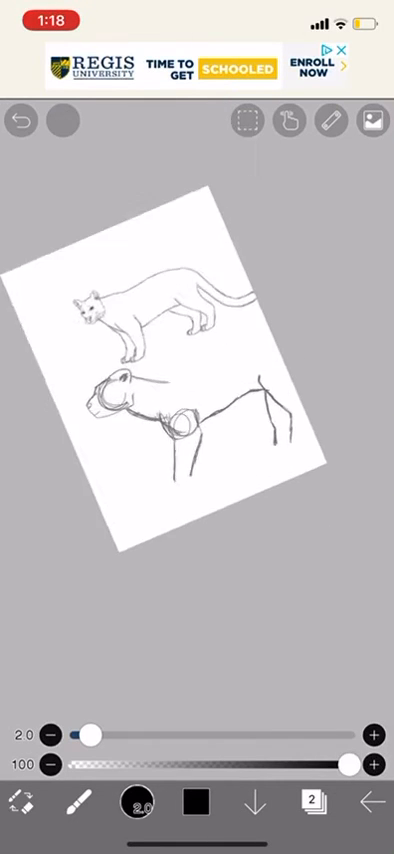
click(20, 119)
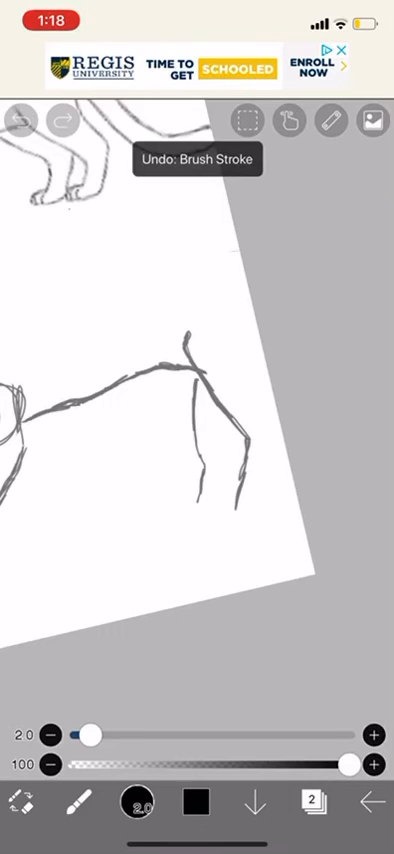
click(22, 120)
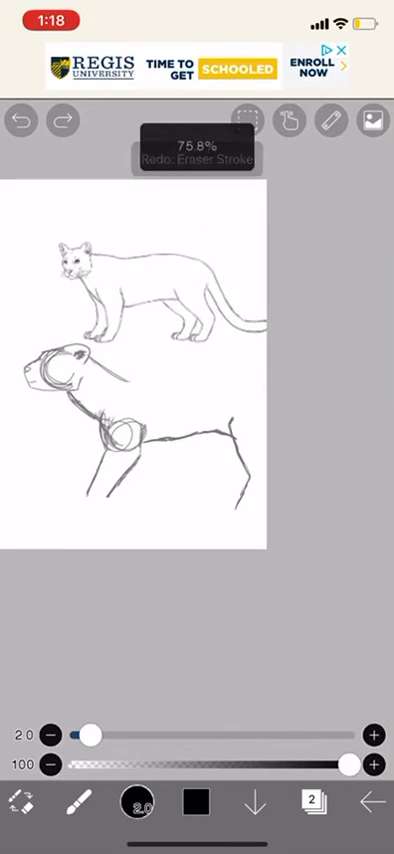
drag(87, 731, 185, 731)
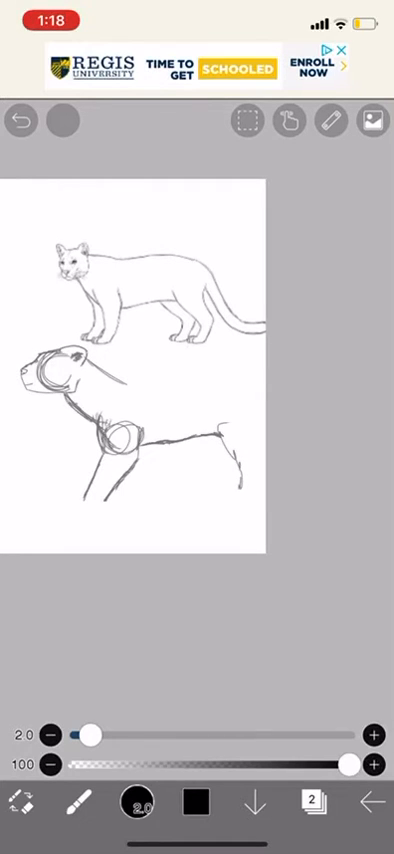
click(20, 120)
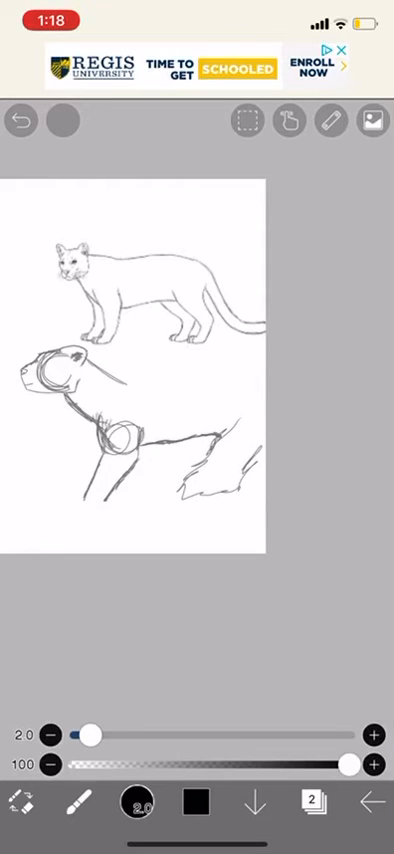
click(20, 119)
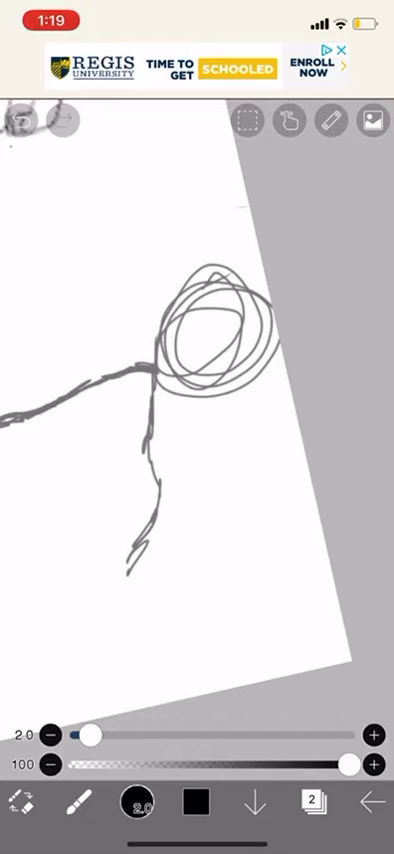
- Sketch a short leg line hanging down below the junction of the diagonal body lines
click(20, 122)
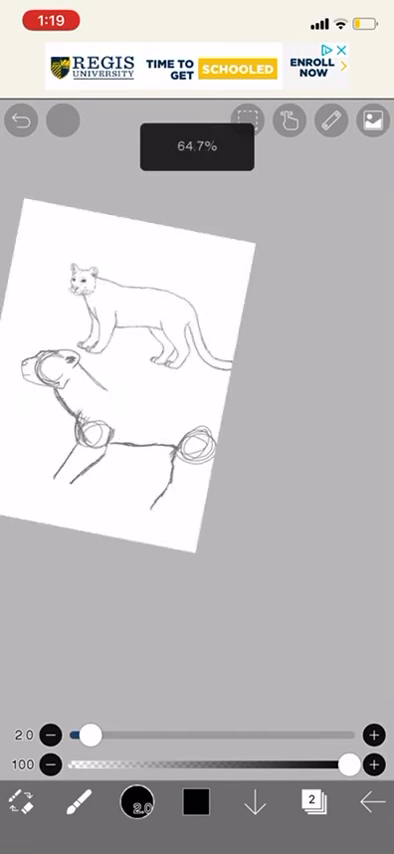
click(20, 120)
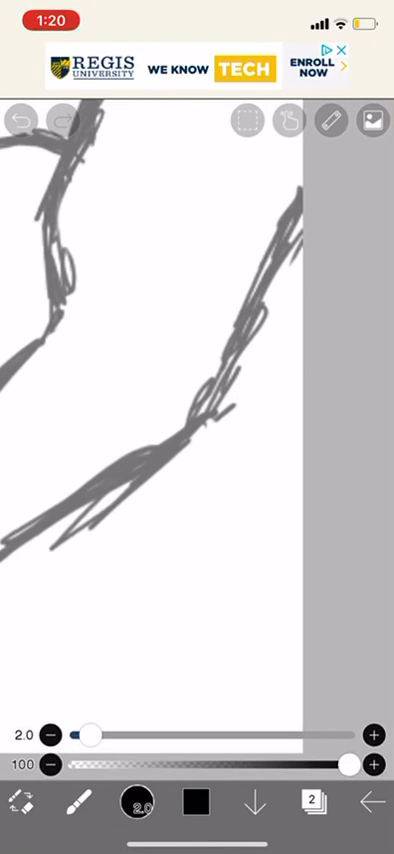
drag(195, 430, 175, 560)
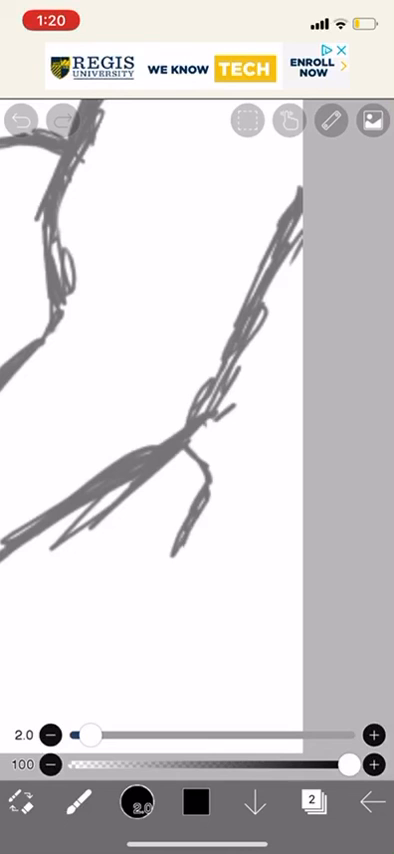